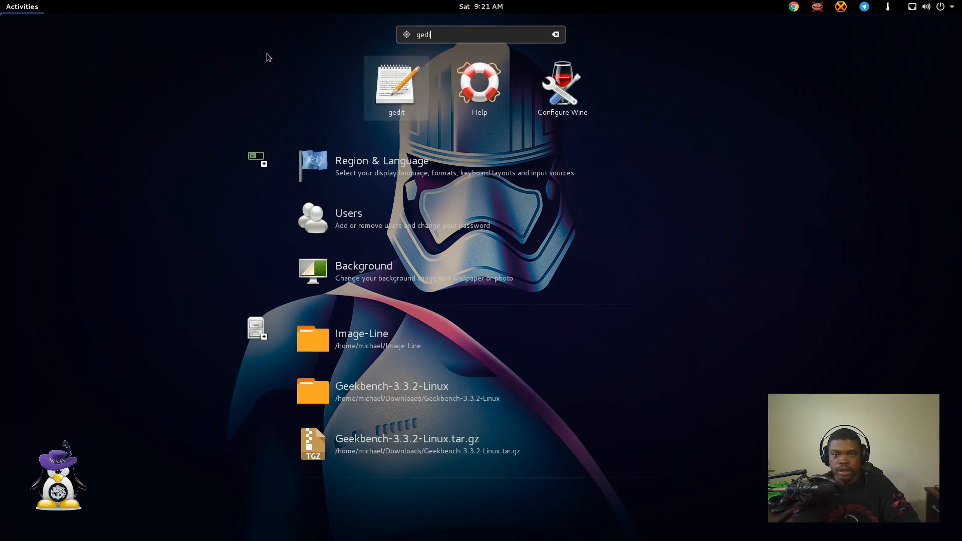
# Step: Launch gedit from the Activities search results
pyautogui.click(396, 85)
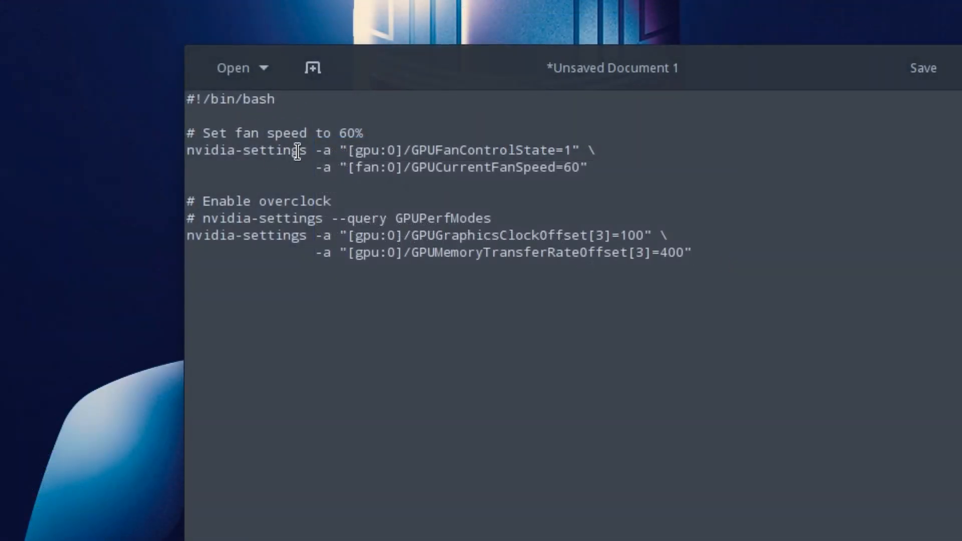
pyautogui.moveTo(270, 129)
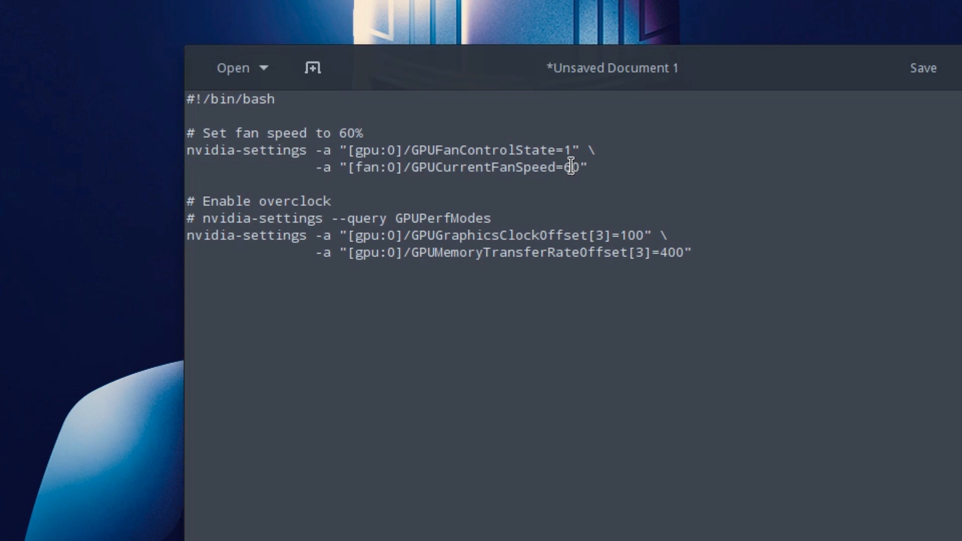
# Step: Prefix both nvidia-settings fan-speed lines with # to disable the 60% fan setting
pyautogui.doubleClick(568, 167)
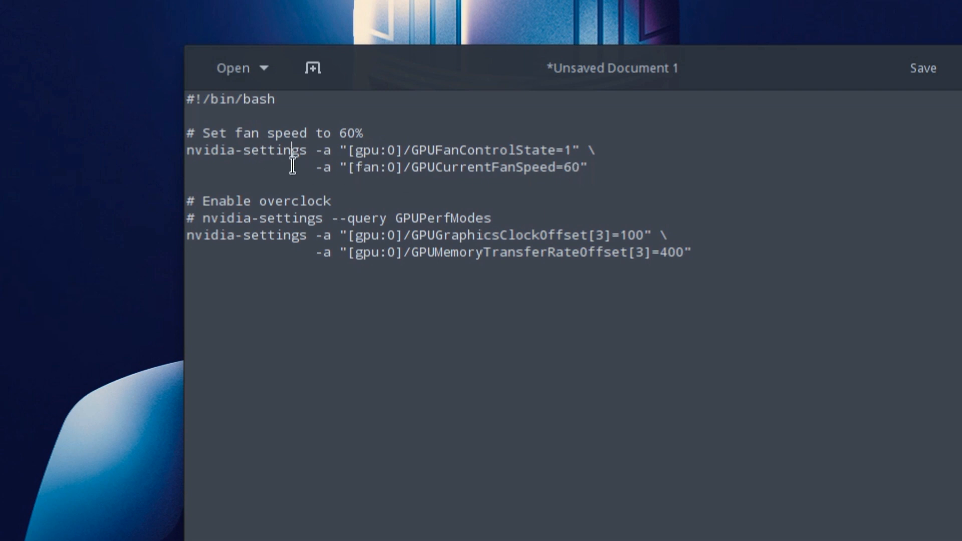
pyautogui.moveTo(571, 170)
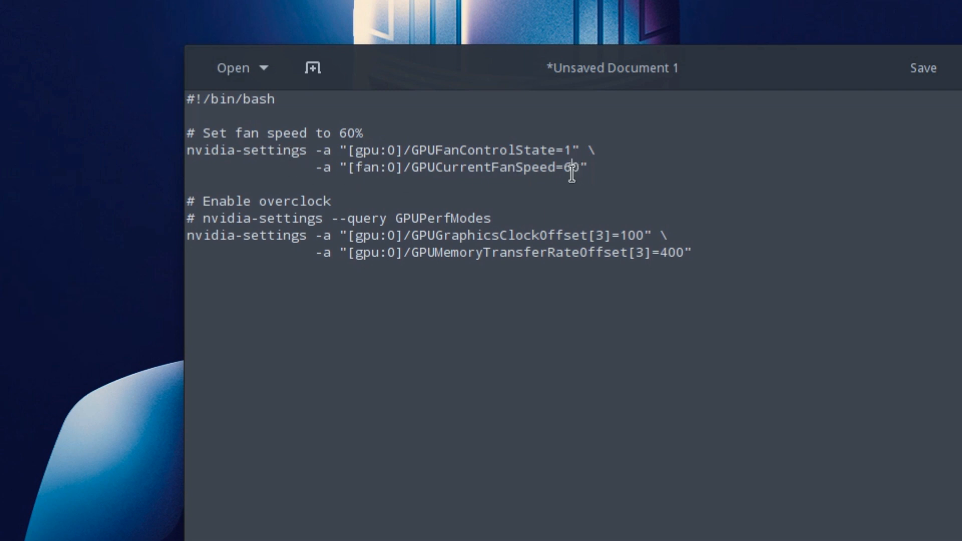
pyautogui.doubleClick(568, 168)
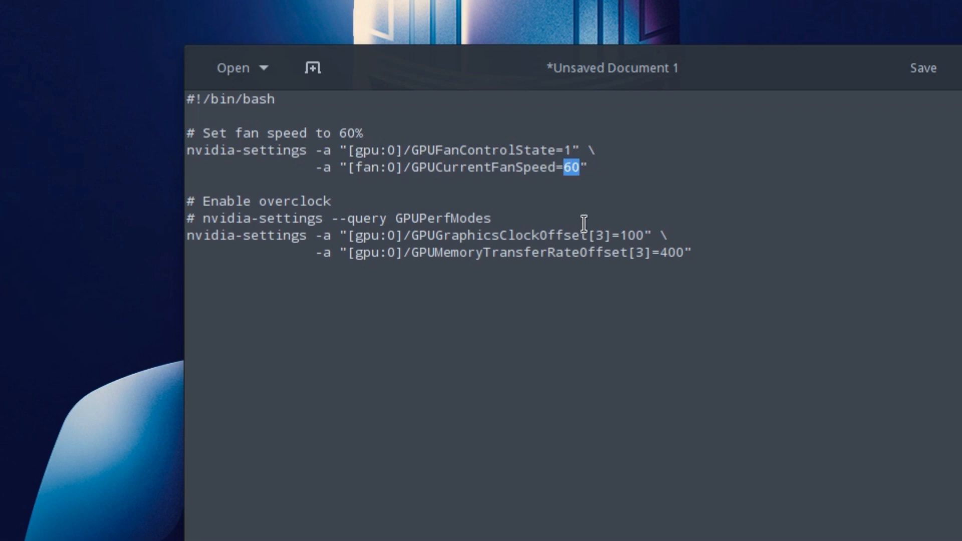
pyautogui.write('30')
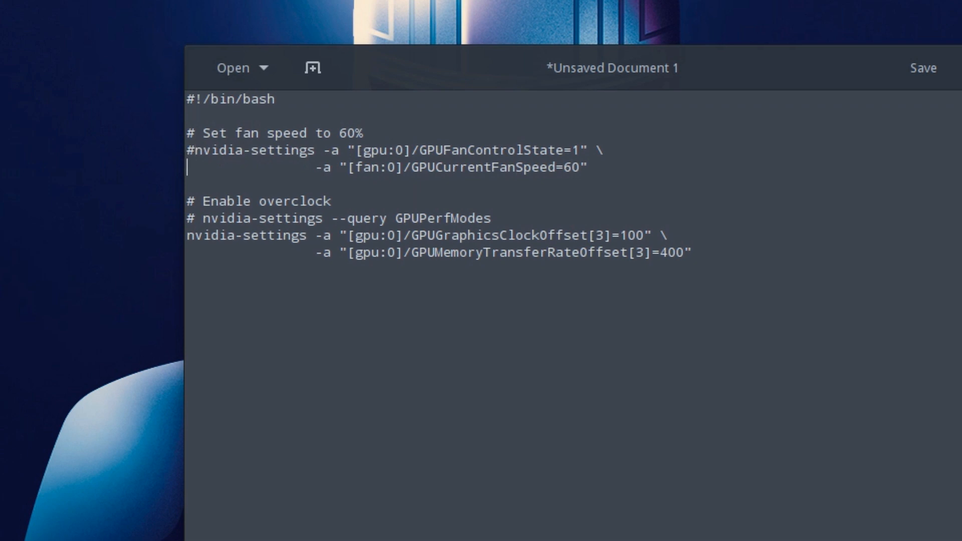
pyautogui.write('#')
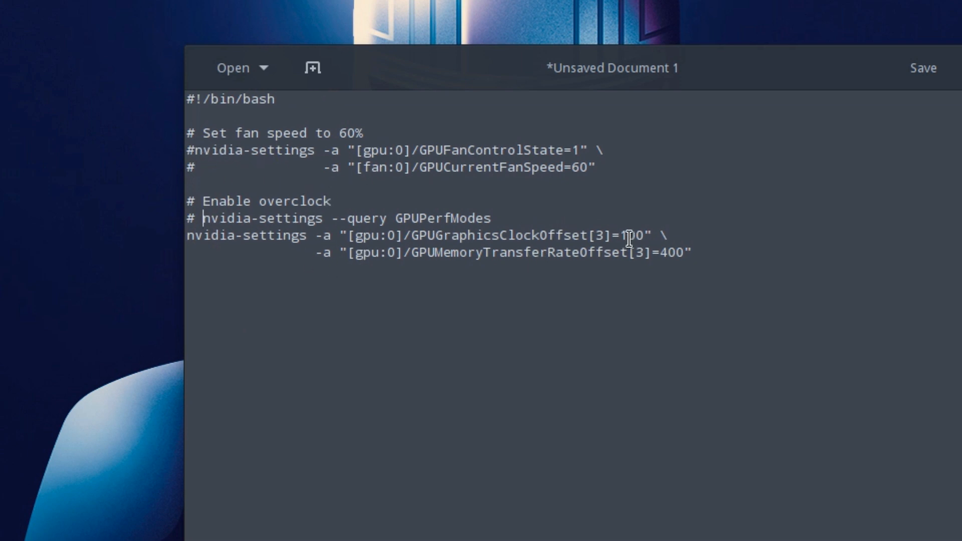
# Step: Change the GPUGraphicsClockOffset value to 400, correcting the mistyped 1400
pyautogui.doubleClick(632, 235)
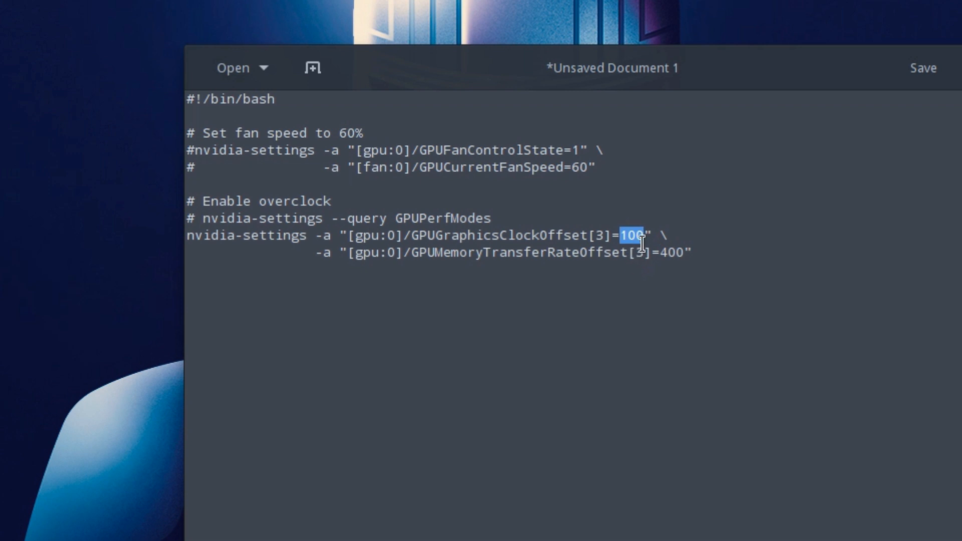
pyautogui.click(638, 235)
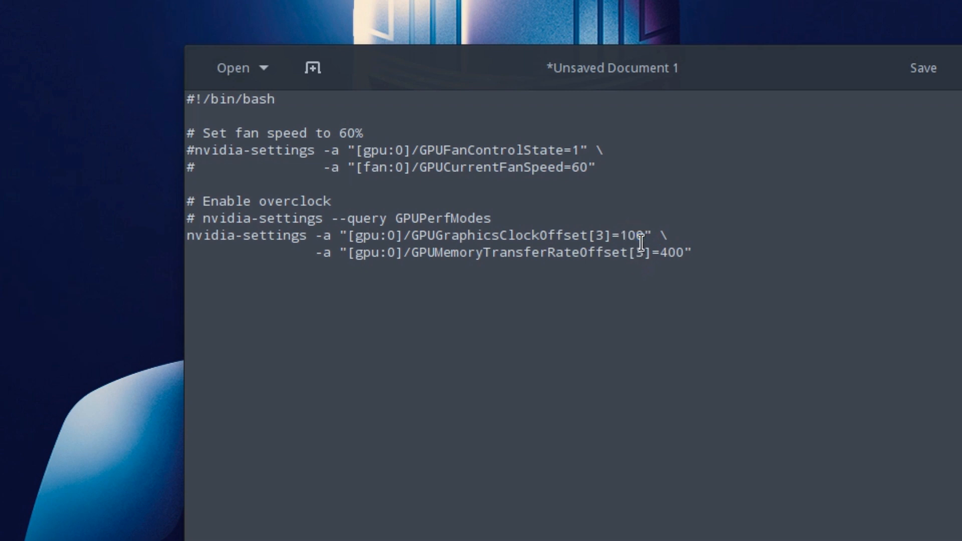
pyautogui.doubleClick(632, 235)
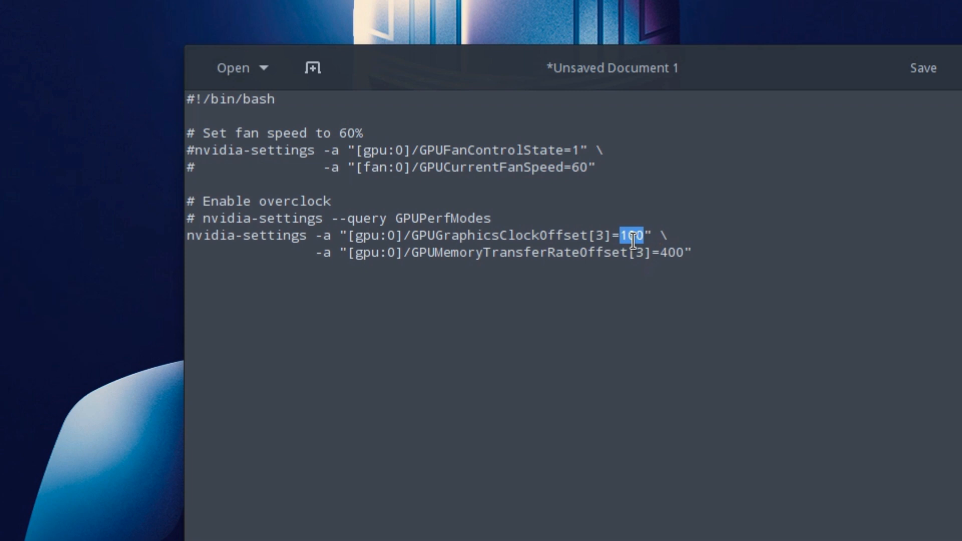
pyautogui.moveTo(662, 239)
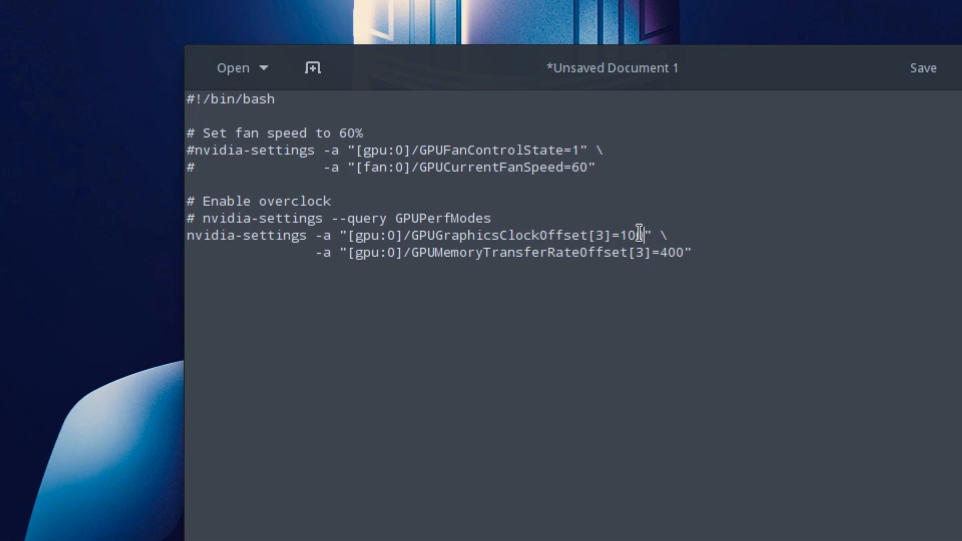
pyautogui.doubleClick(629, 235)
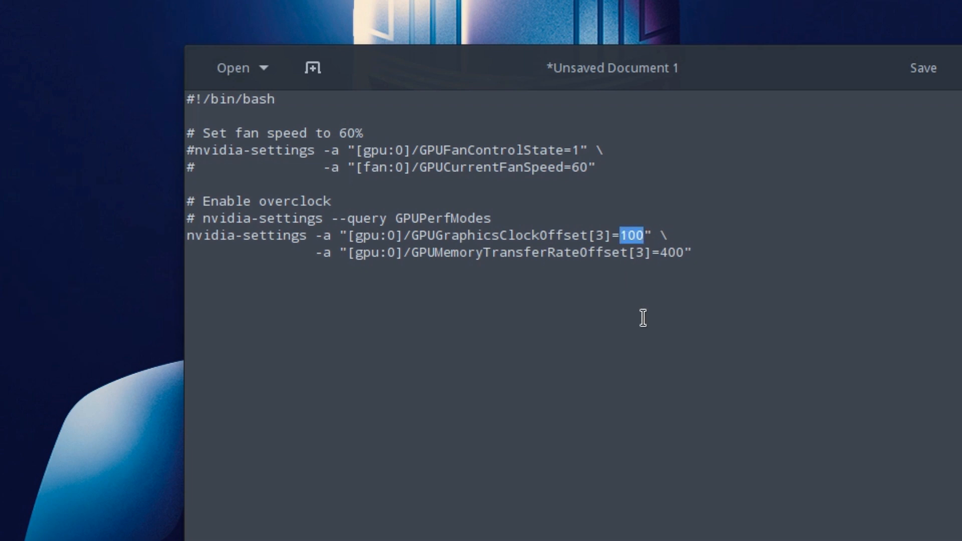
pyautogui.write('200')
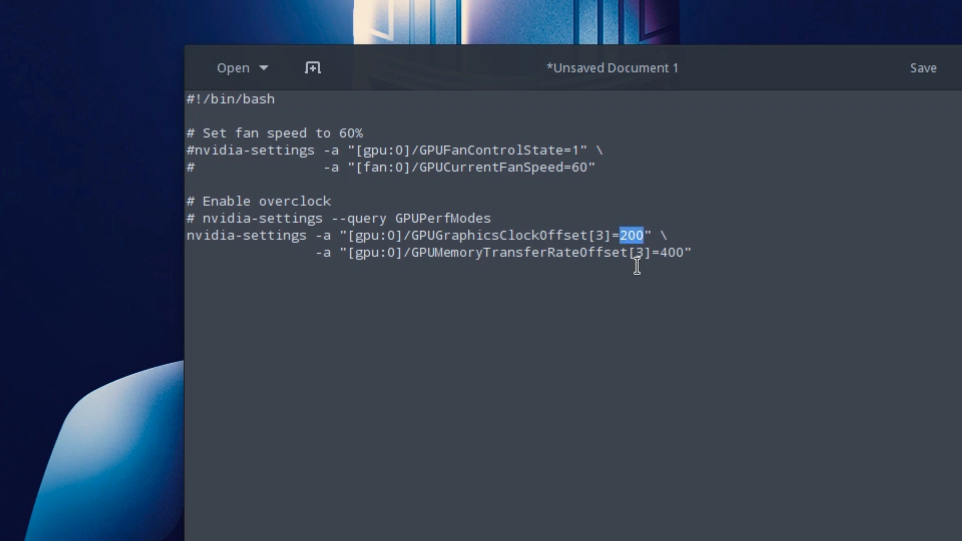
pyautogui.write('400')
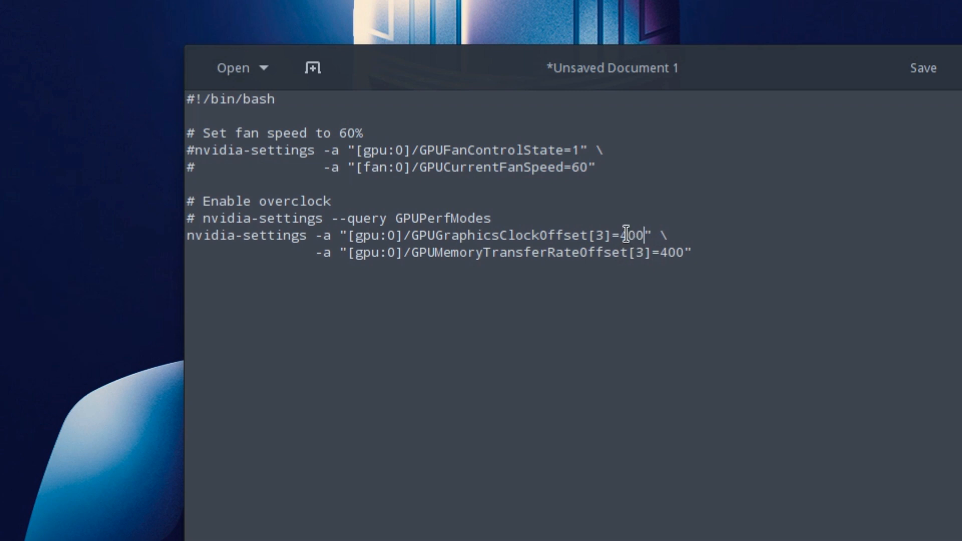
pyautogui.write('1')
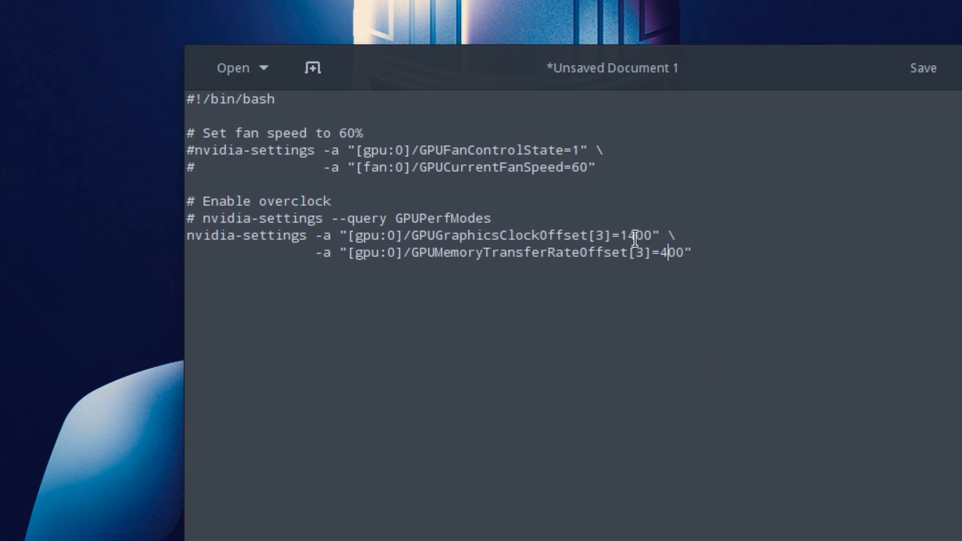
pyautogui.moveTo(659, 246)
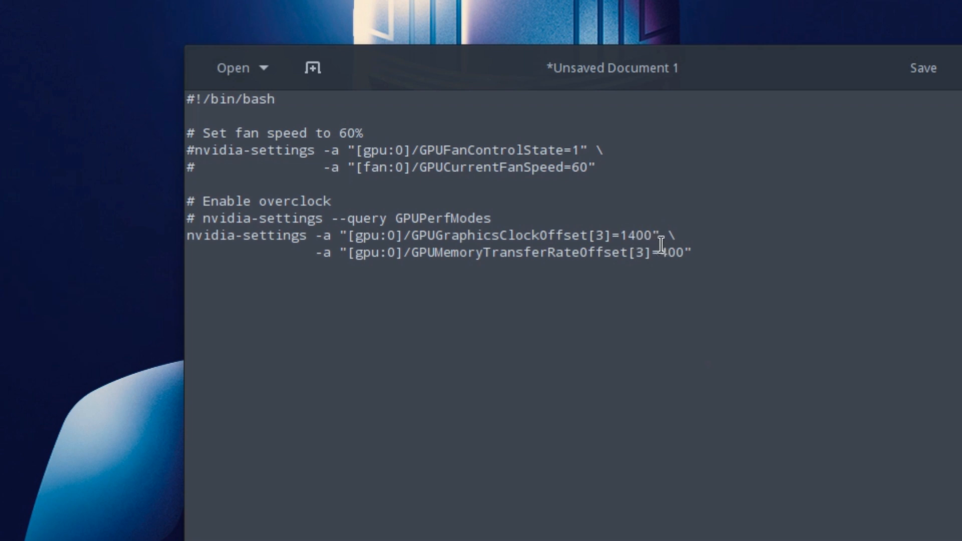
pyautogui.doubleClick(635, 235)
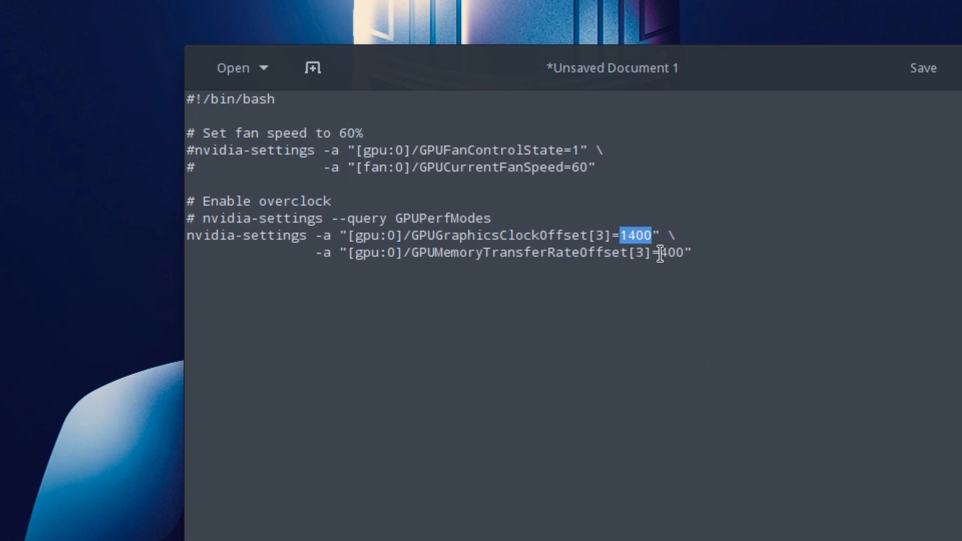
pyautogui.write('400')
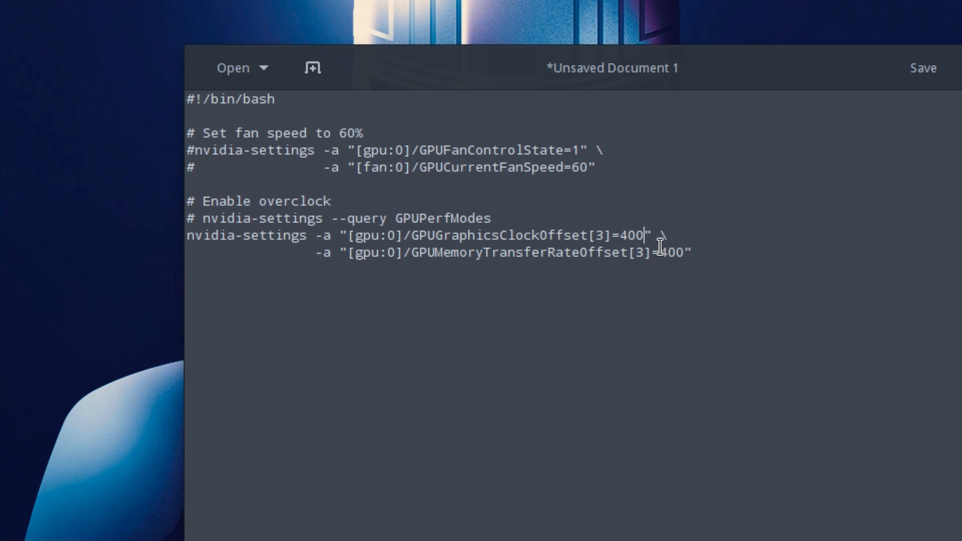
# Step: Change the GPUMemoryTransferRateOffset value to 100
pyautogui.doubleClick(631, 235)
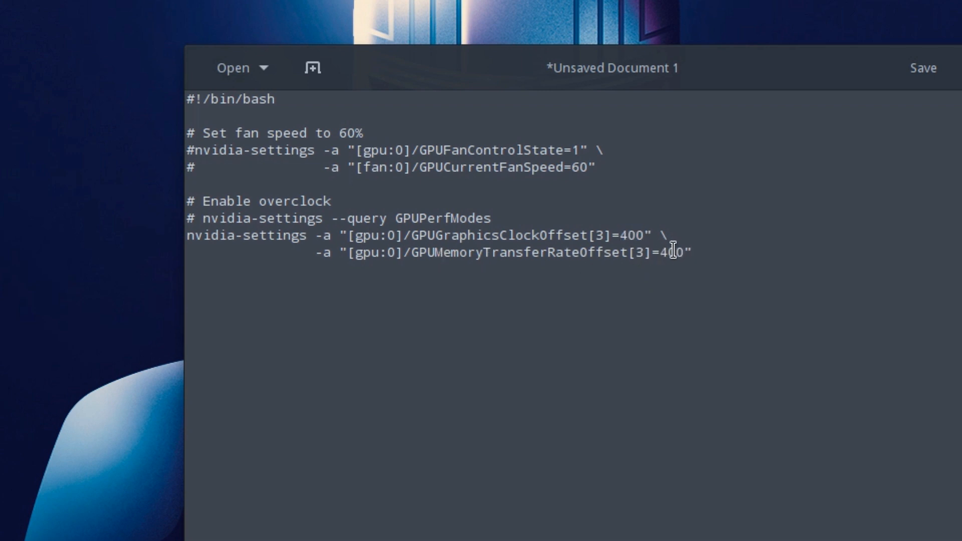
pyautogui.write('100')
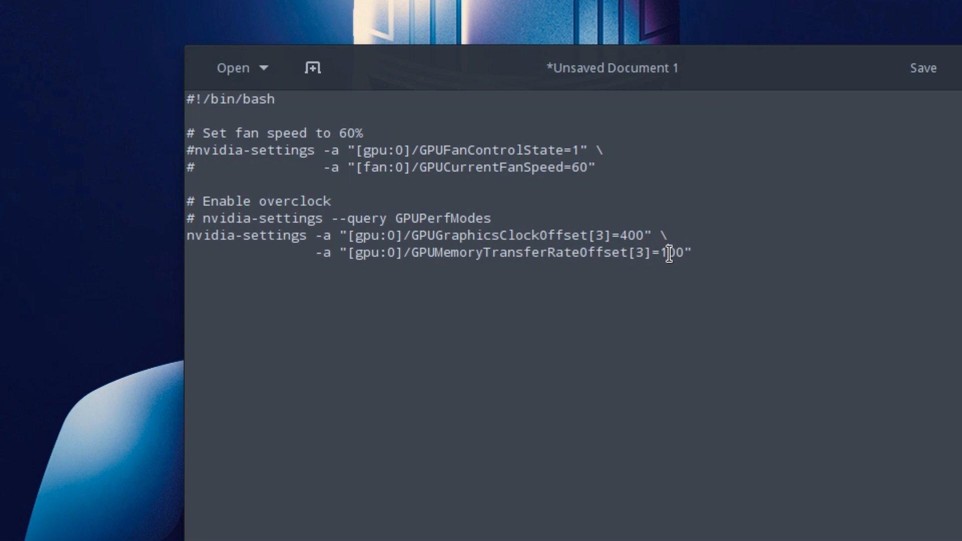
pyautogui.doubleClick(671, 252)
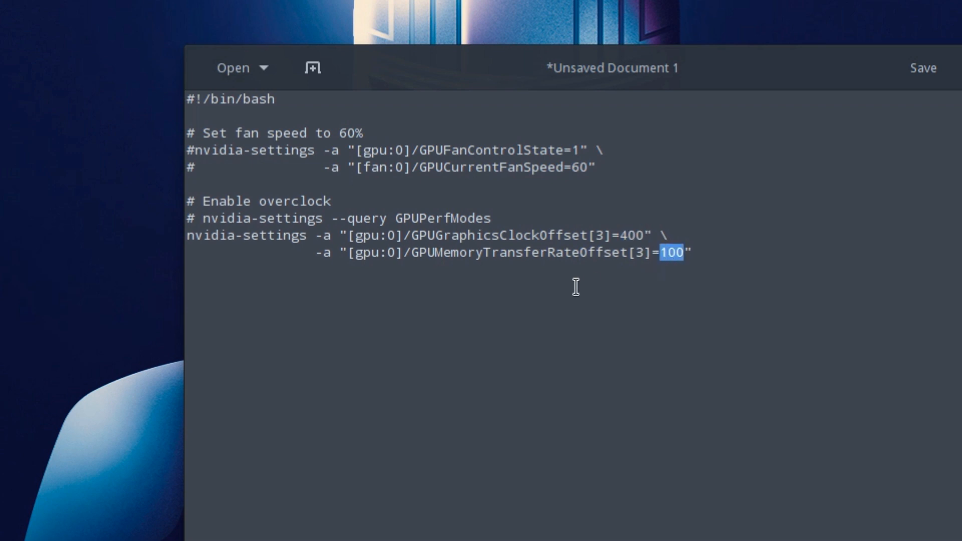
pyautogui.click(580, 253)
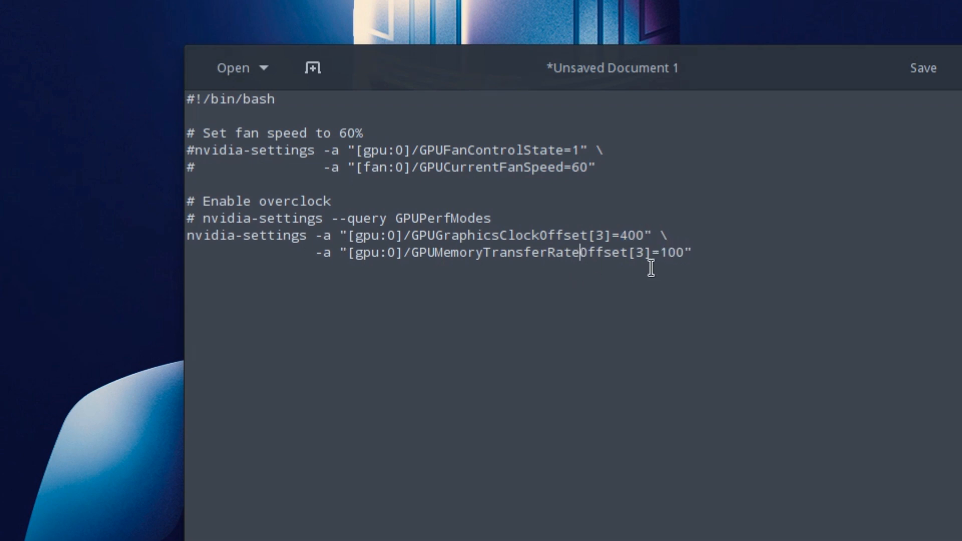
pyautogui.moveTo(939, 56)
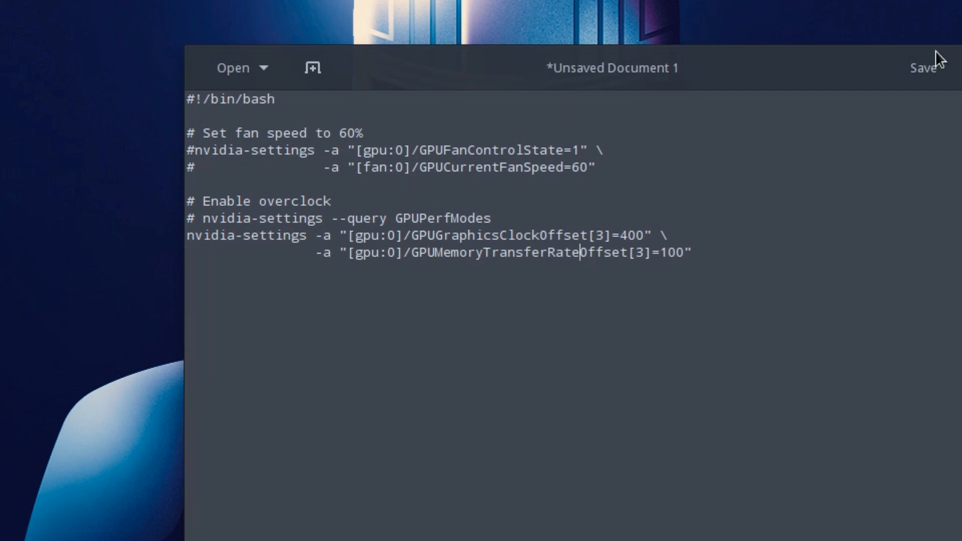
# Step: Save the script in Documents under the name nvidia-overclock.sh
pyautogui.click(925, 68)
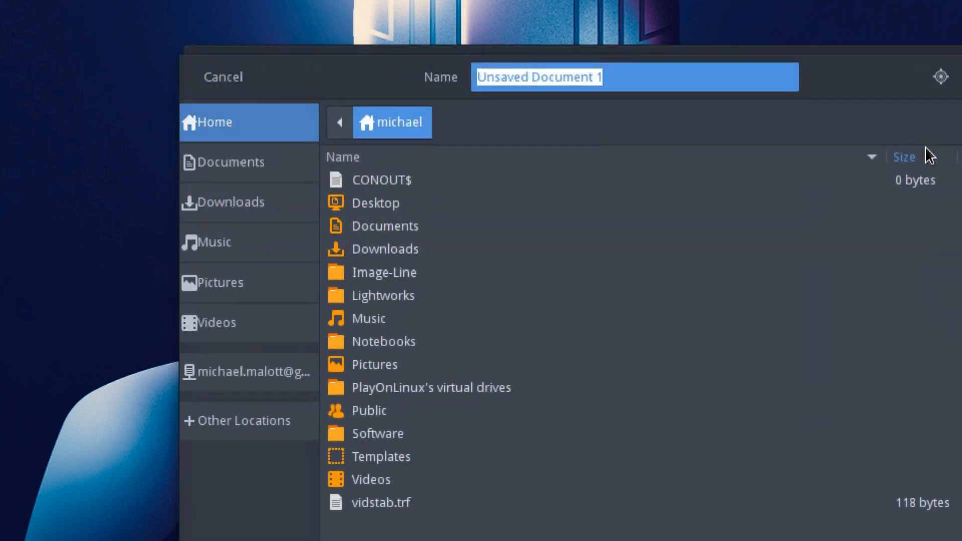
pyautogui.click(231, 162)
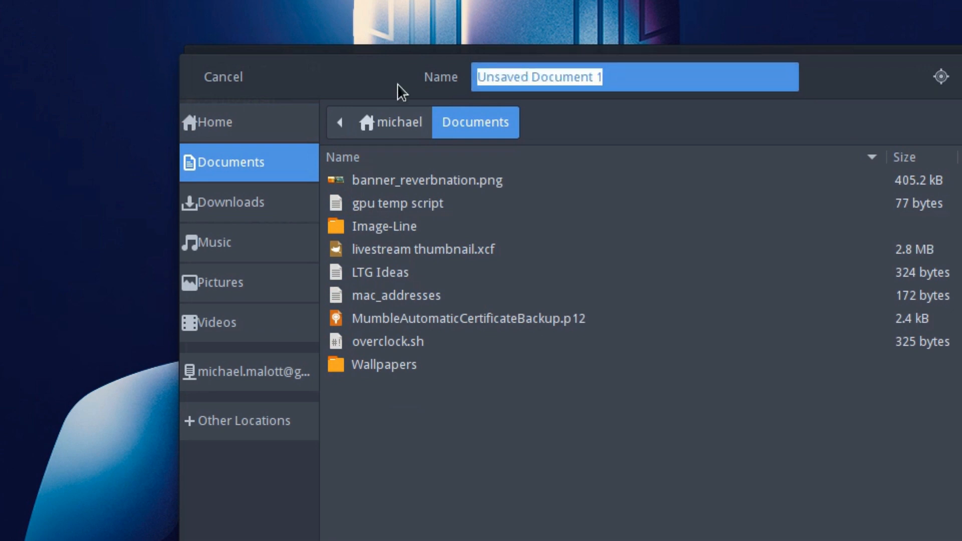
pyautogui.write('nvidi')
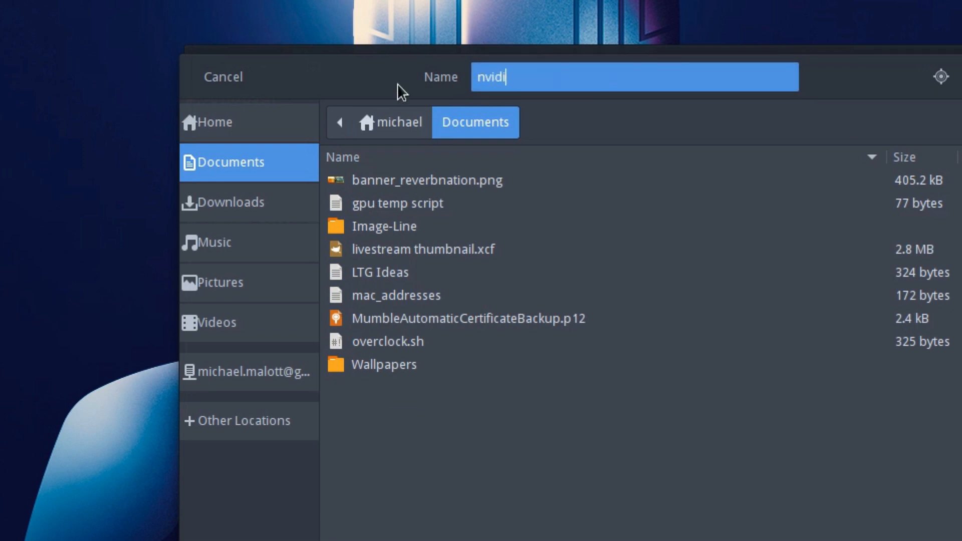
pyautogui.write('a-overclock')
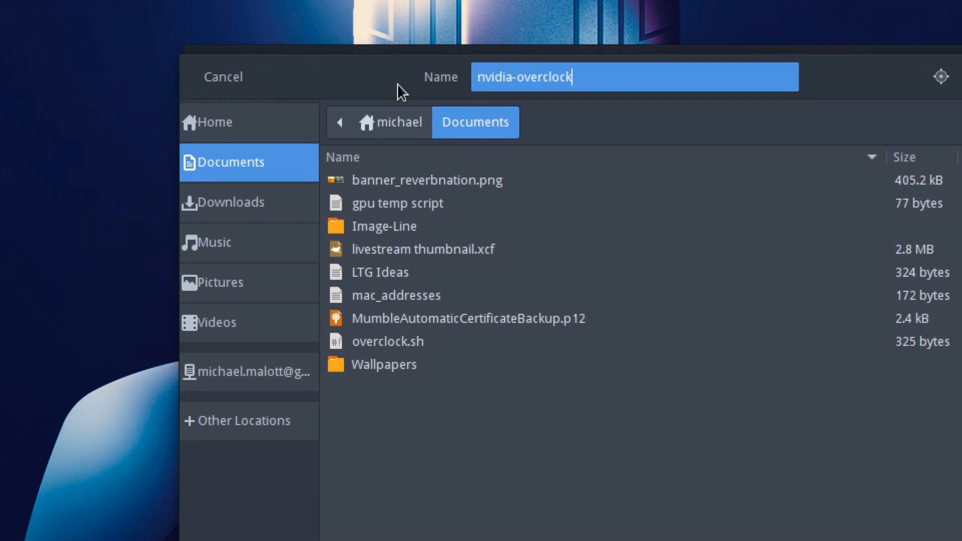
pyautogui.write('.sh')
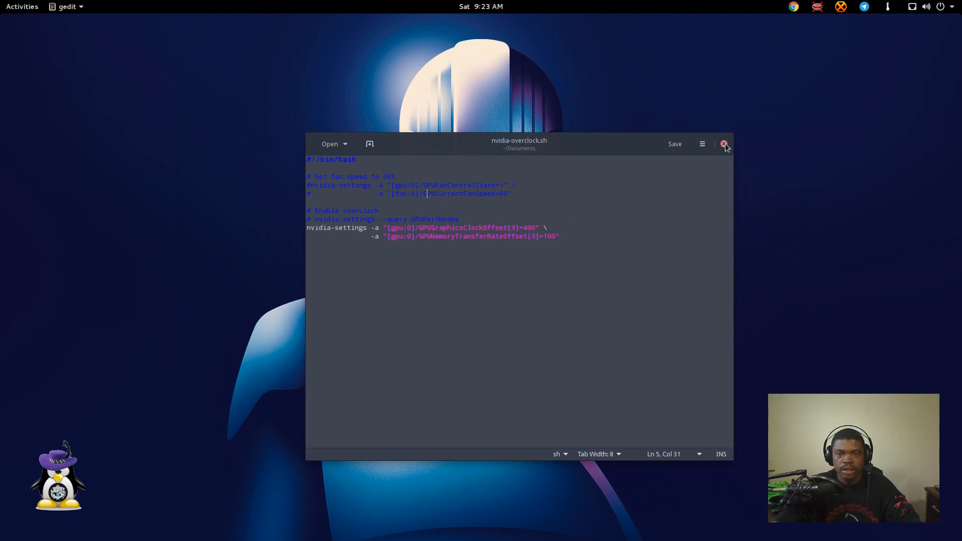
# Step: Close gedit and open a new Files window from the dash's context menu
pyautogui.click(725, 144)
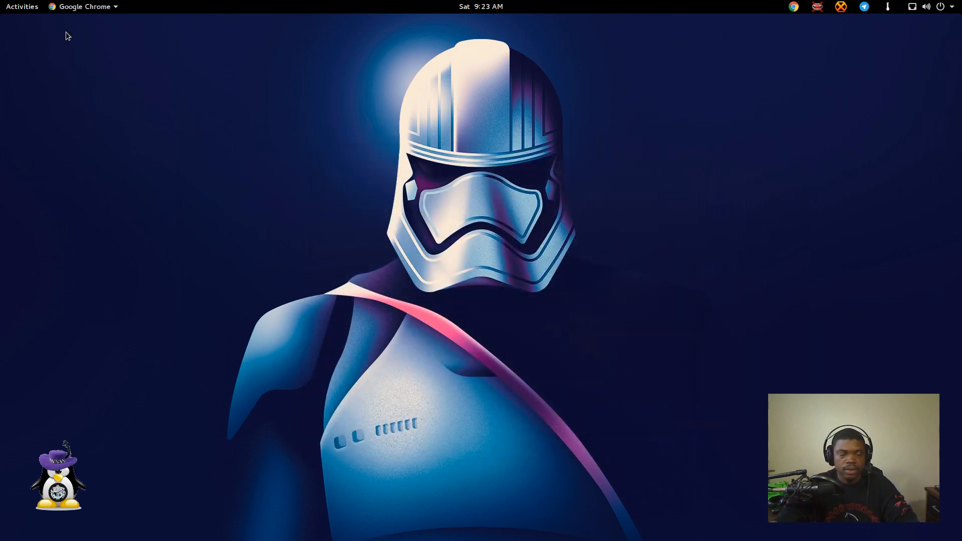
pyautogui.click(22, 6)
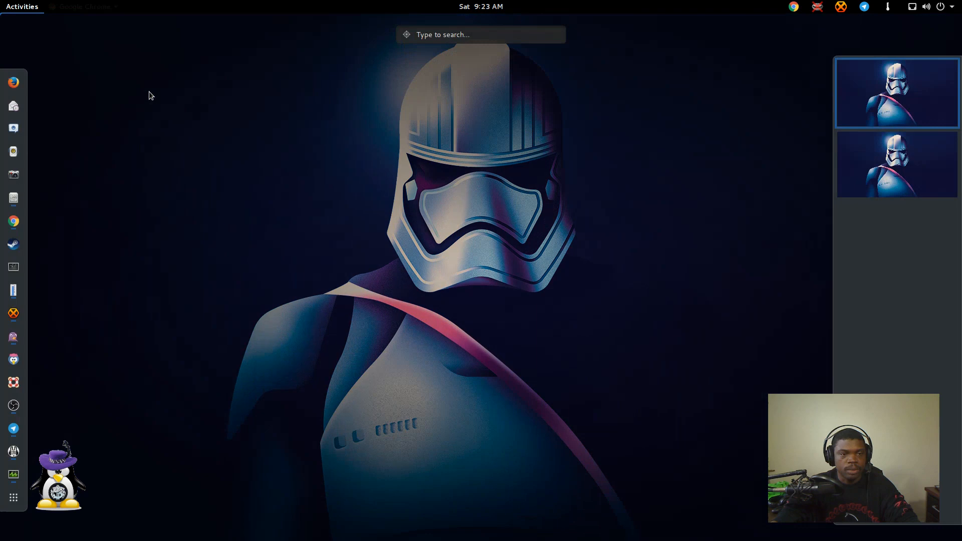
pyautogui.rightClick(13, 197)
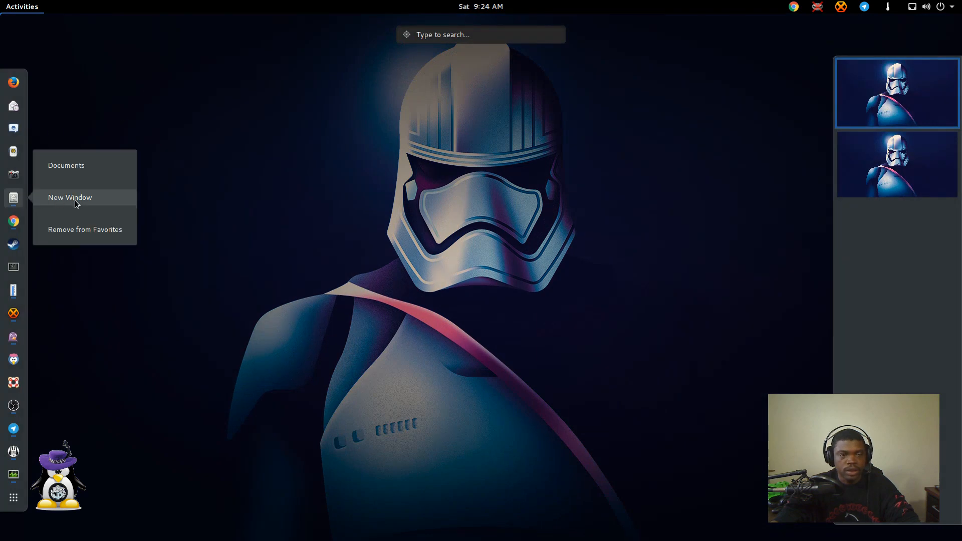
pyautogui.click(69, 197)
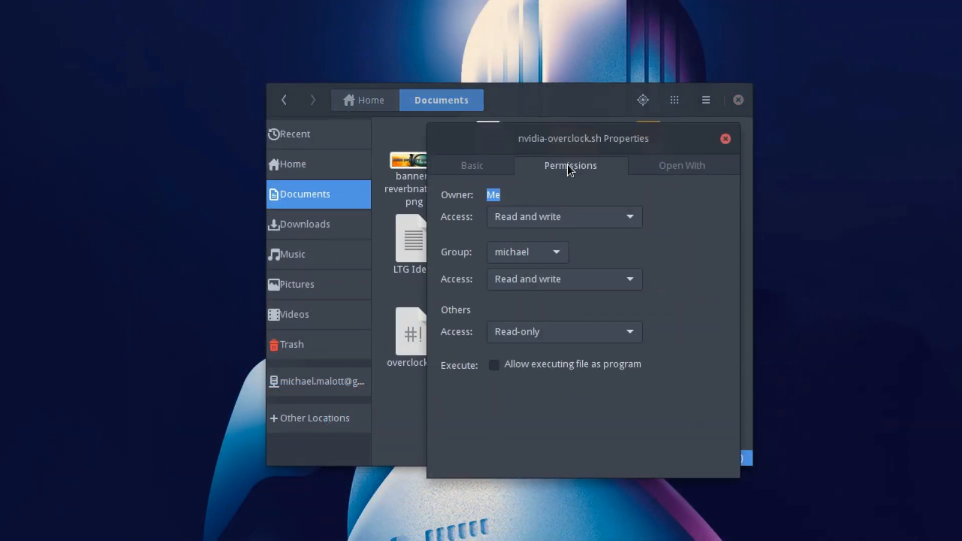
# Step: Tick 'Allow executing file as program' for nvidia-overclock.sh and close Properties
pyautogui.click(494, 364)
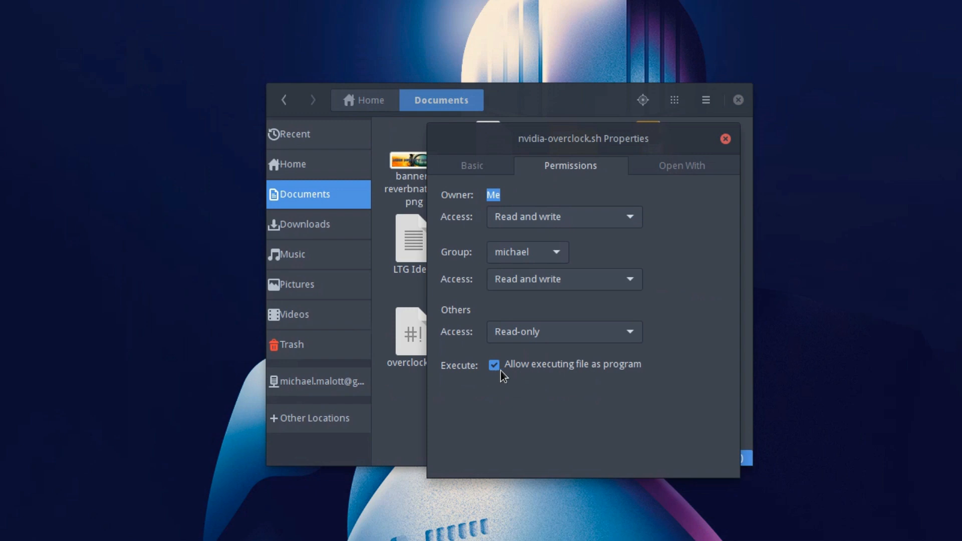
pyautogui.moveTo(567, 372)
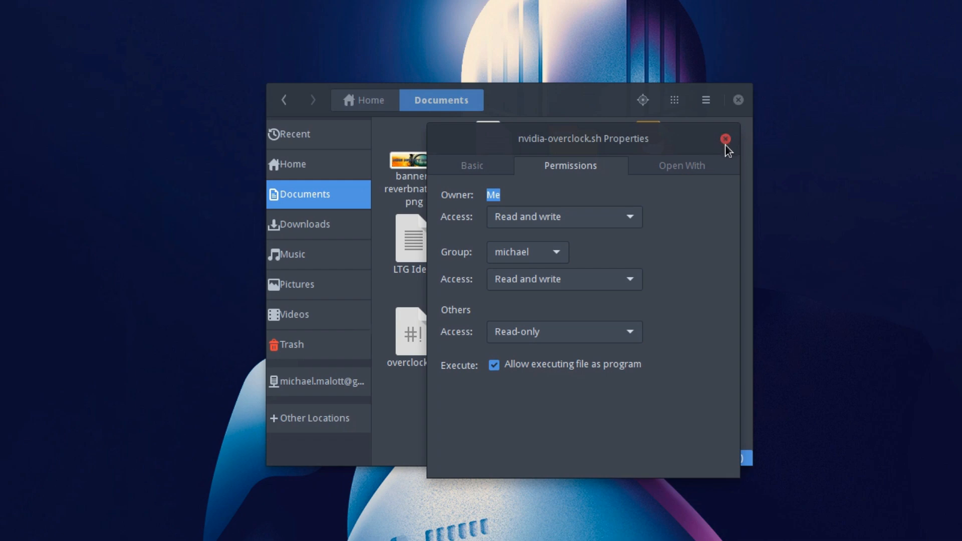
pyautogui.click(726, 137)
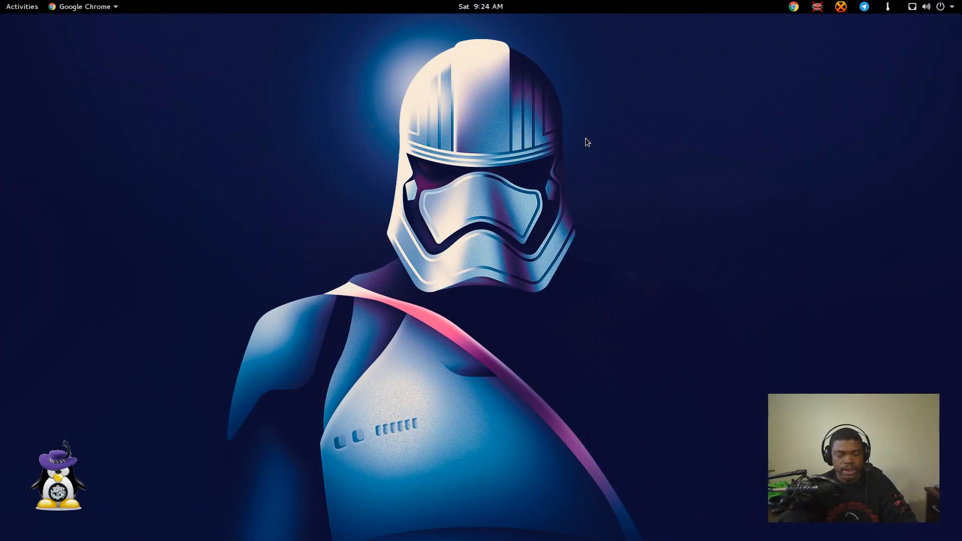
# Step: Change into Documents and tab-complete the ./nvidia-overclock.sh command
pyautogui.click(22, 6)
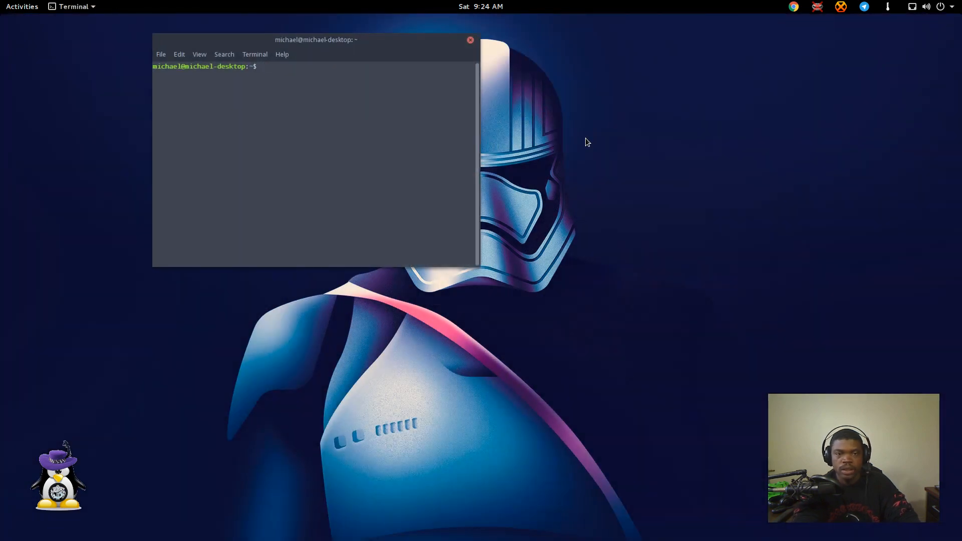
pyautogui.write('cd DD')
pyautogui.write('ls')
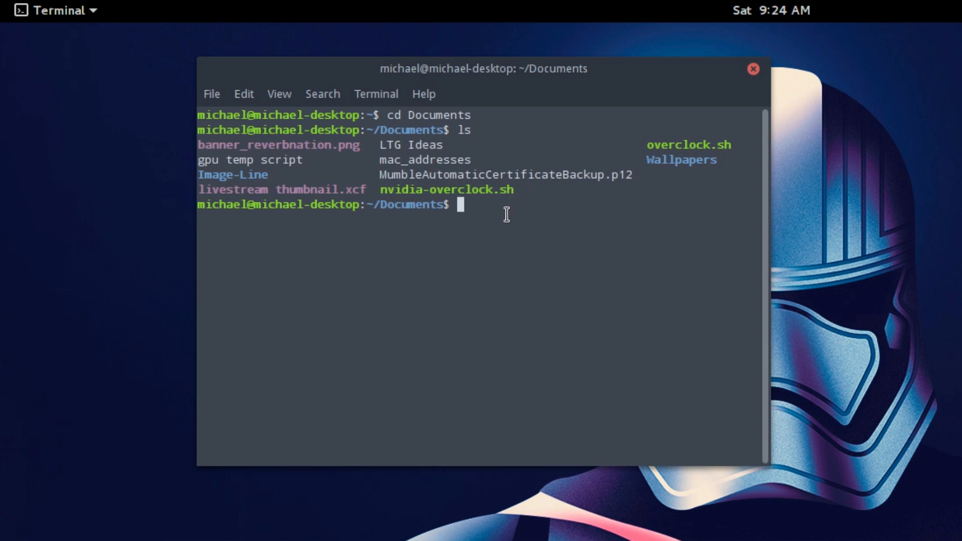
pyautogui.write('./')
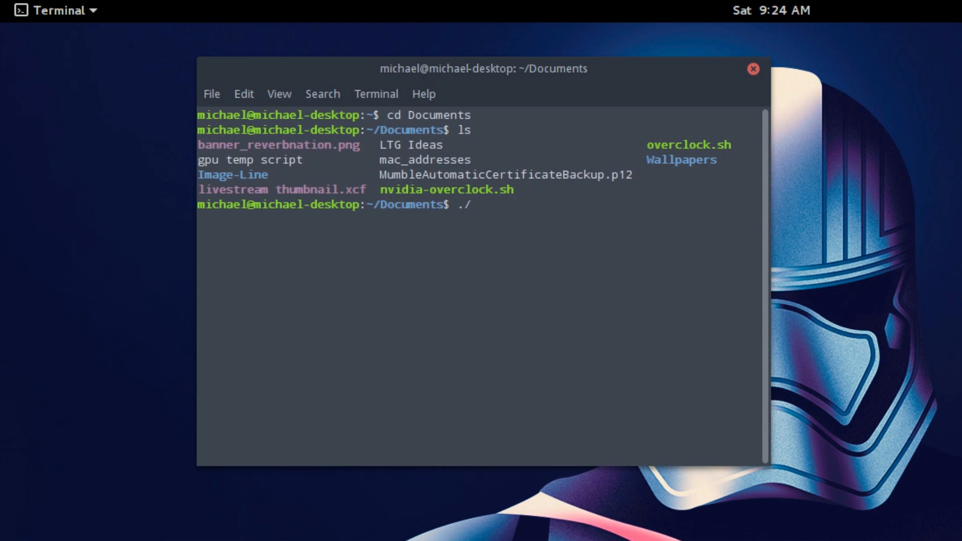
pyautogui.write('nvi')
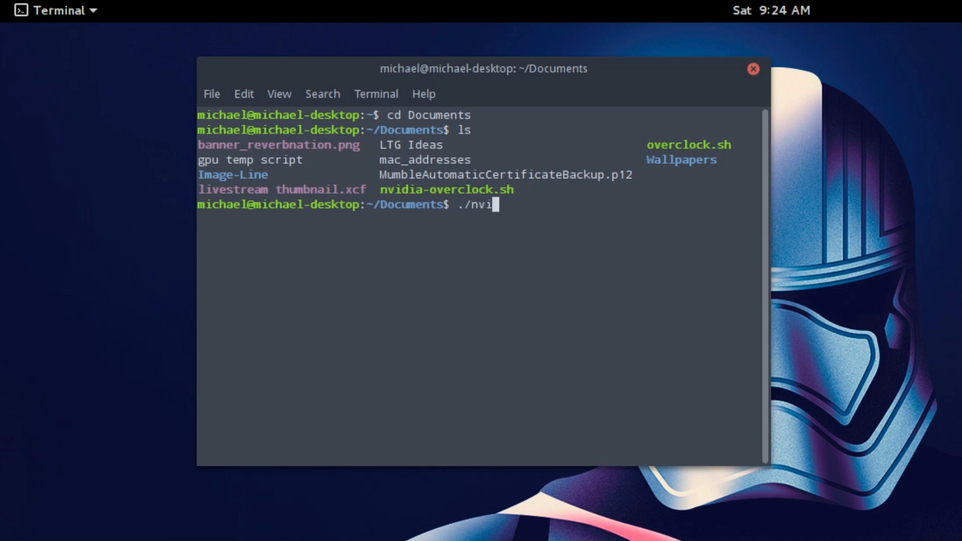
pyautogui.write('dia.ov')
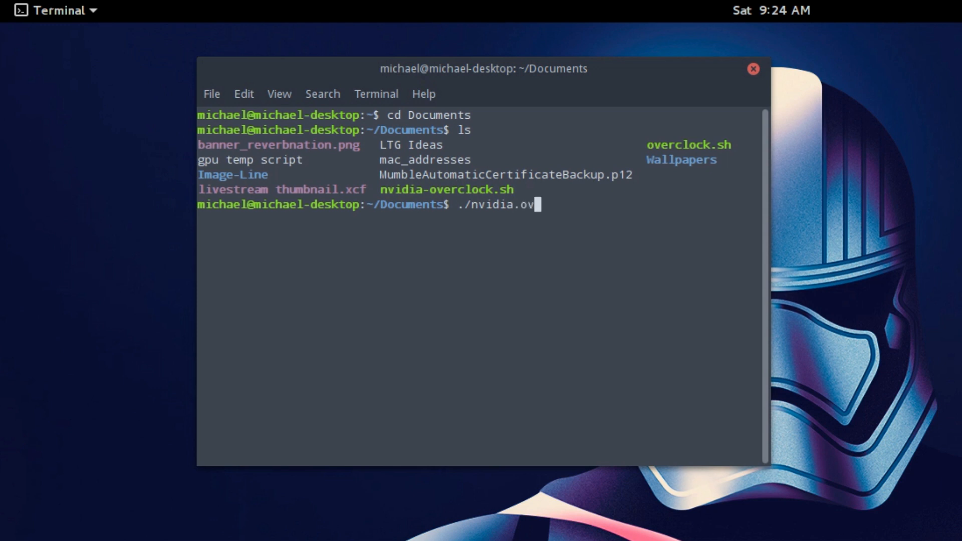
pyautogui.press('BackSpace')
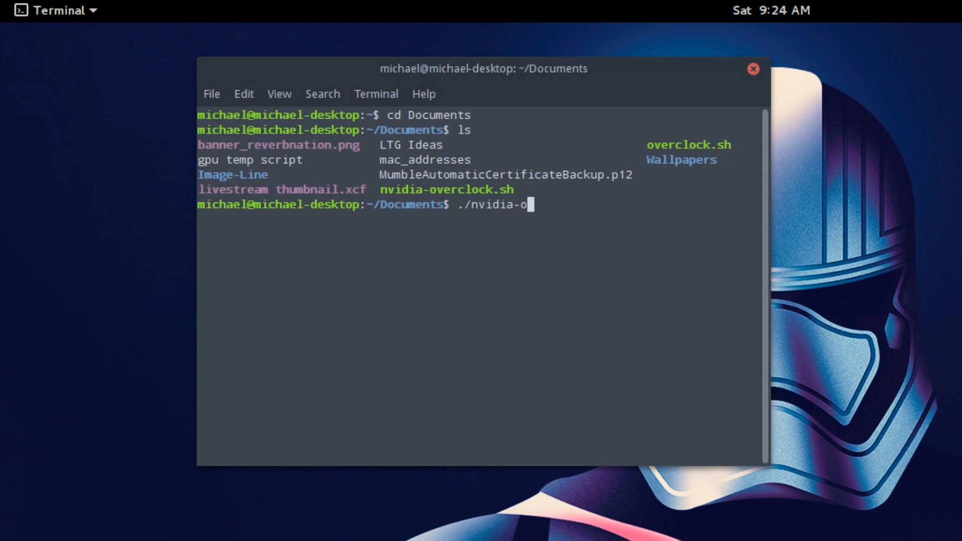
pyautogui.press('Tab')
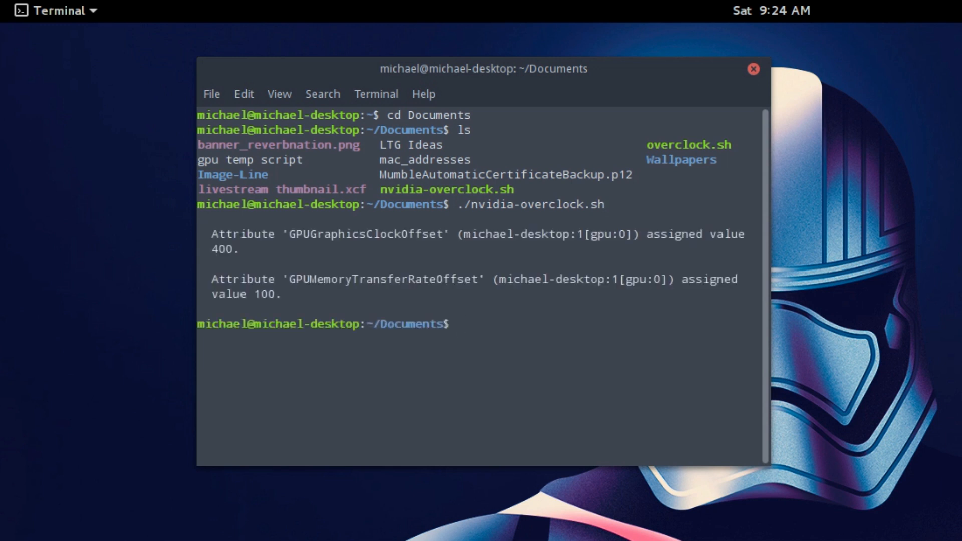
pyautogui.moveTo(256, 267)
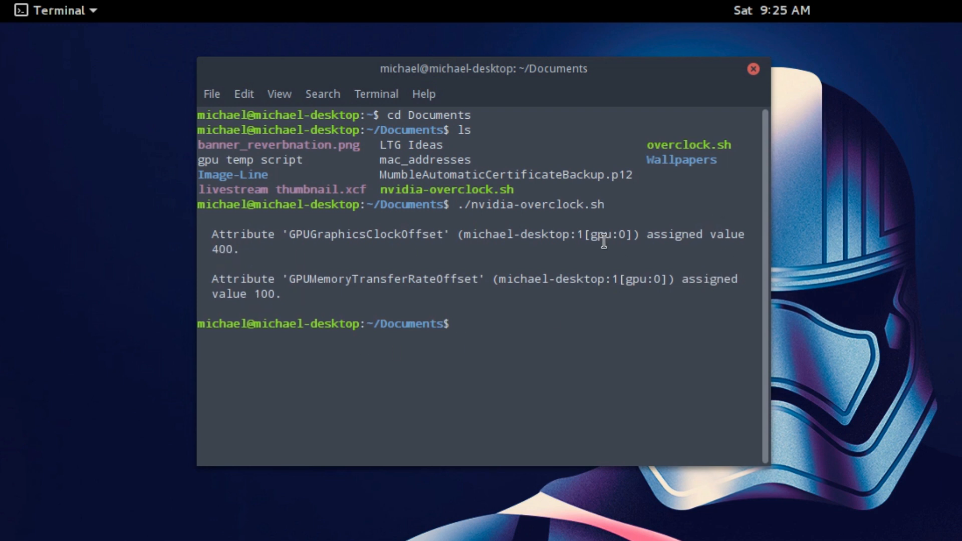
pyautogui.moveTo(264, 306)
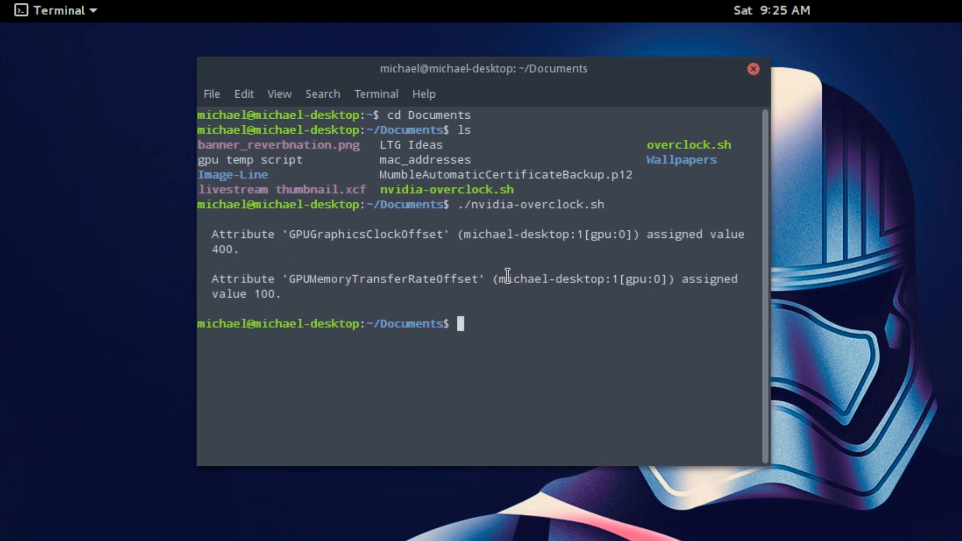
# Step: Drag across the terminal to check the output assigning offsets 400 and 100
pyautogui.moveTo(484, 68); pyautogui.dragTo(657, 151)
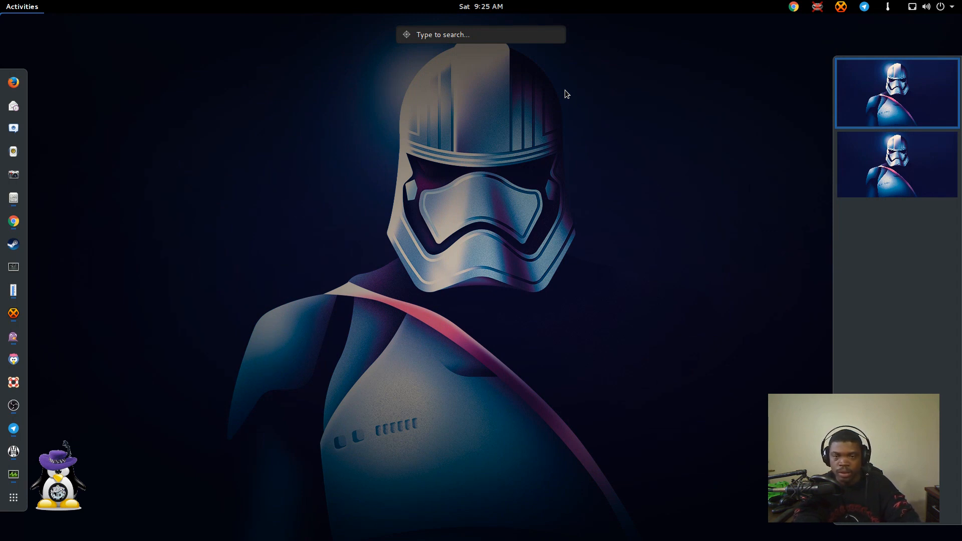
# Step: Search 'start' in Activities and launch Startup Applications Preferences
pyautogui.write('s')
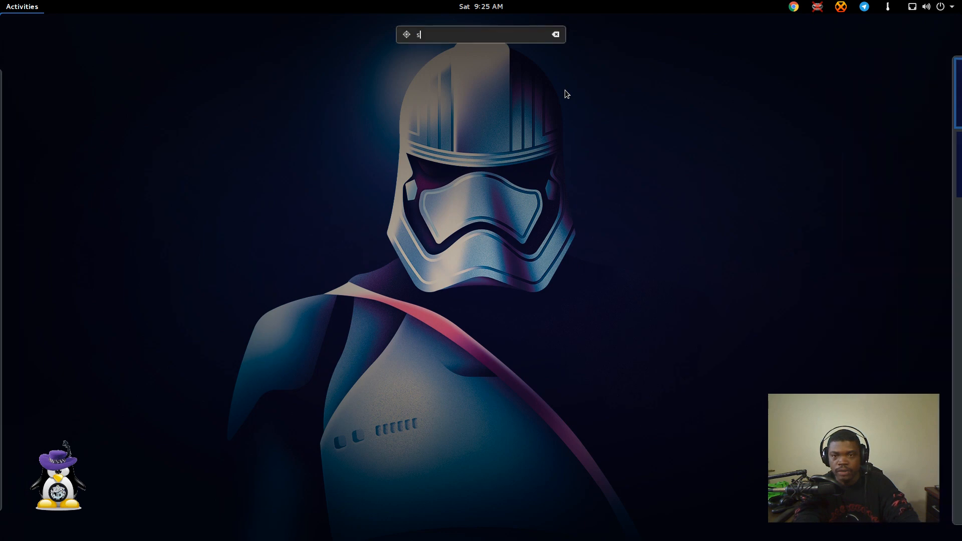
pyautogui.write('tart')
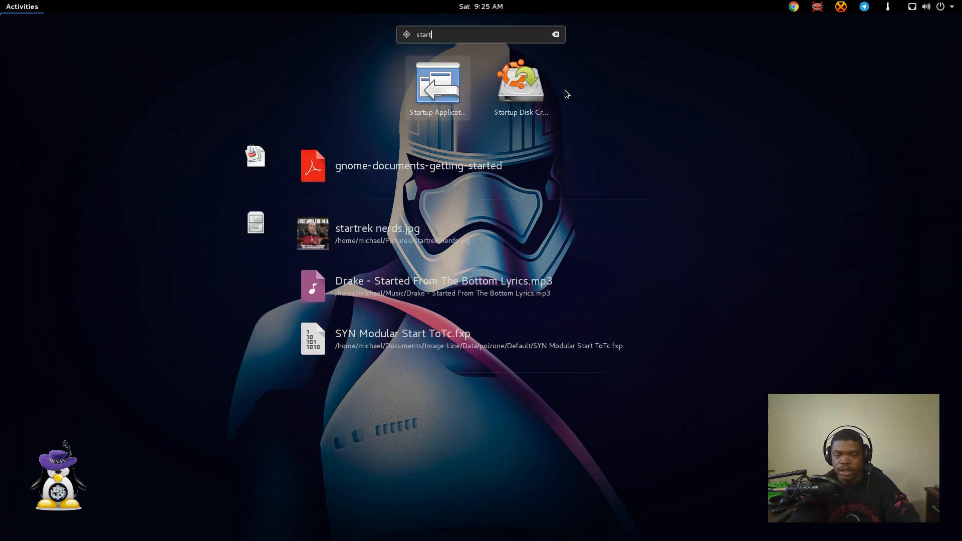
pyautogui.doubleClick(438, 86)
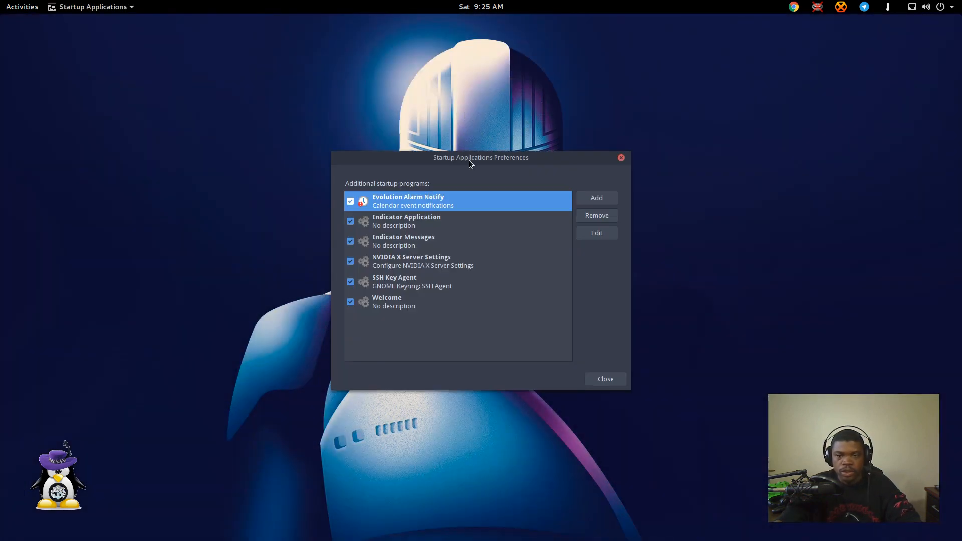
# Step: Add a startup entry named Nvidia Overclocks with the overclock script as its command
pyautogui.click(595, 198)
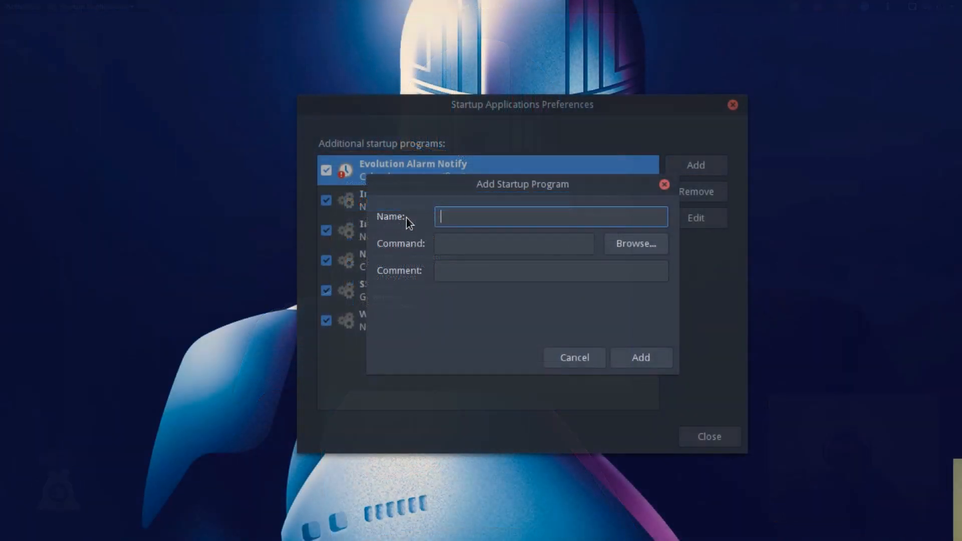
pyautogui.write('Nvidi')
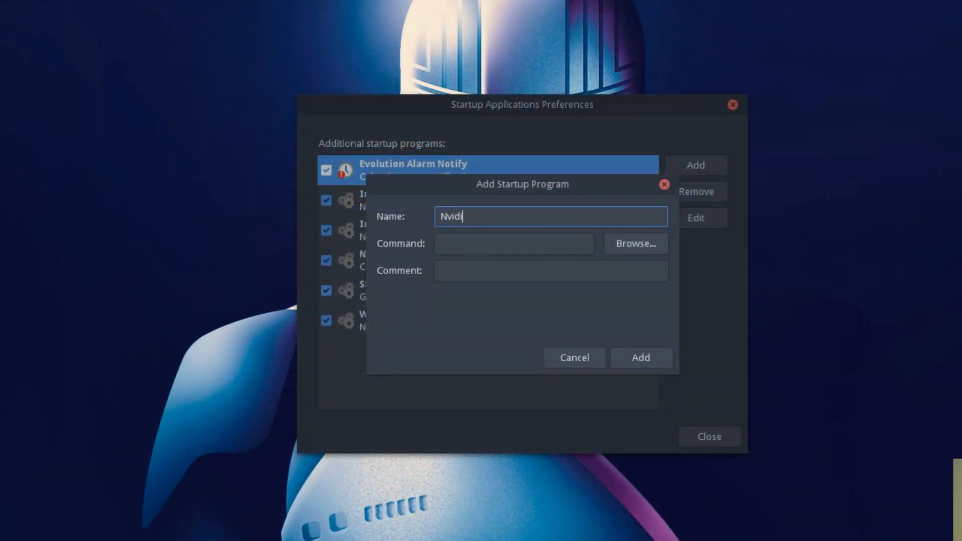
pyautogui.write('a Overcl')
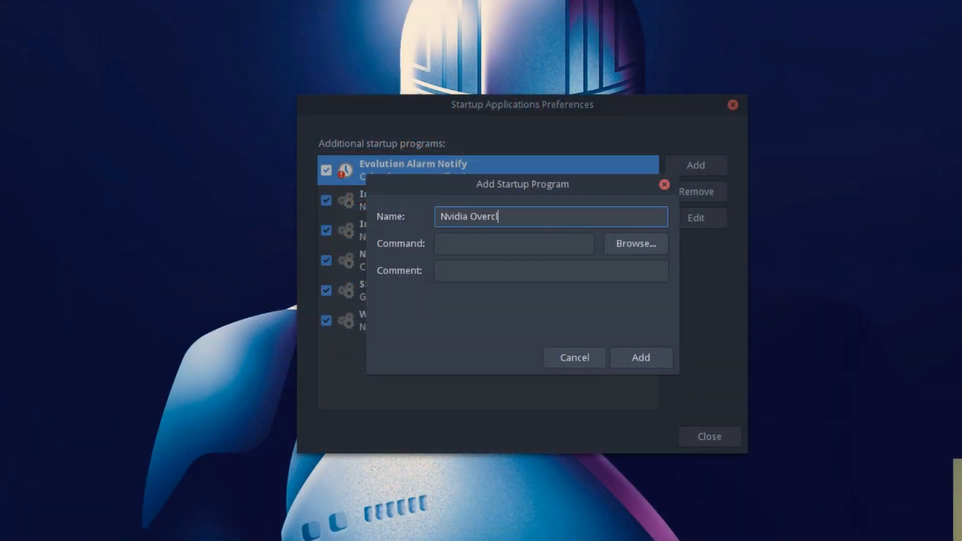
pyautogui.click(635, 244)
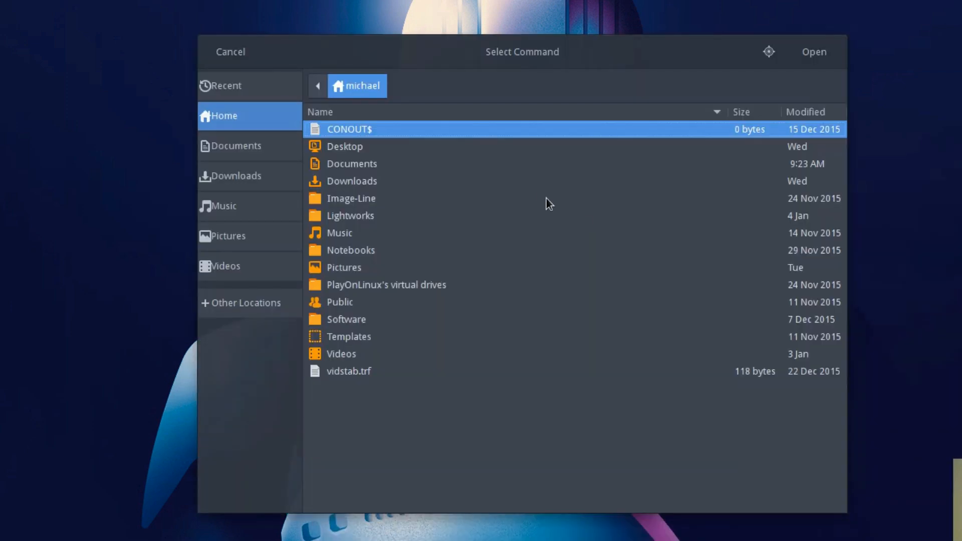
pyautogui.click(236, 146)
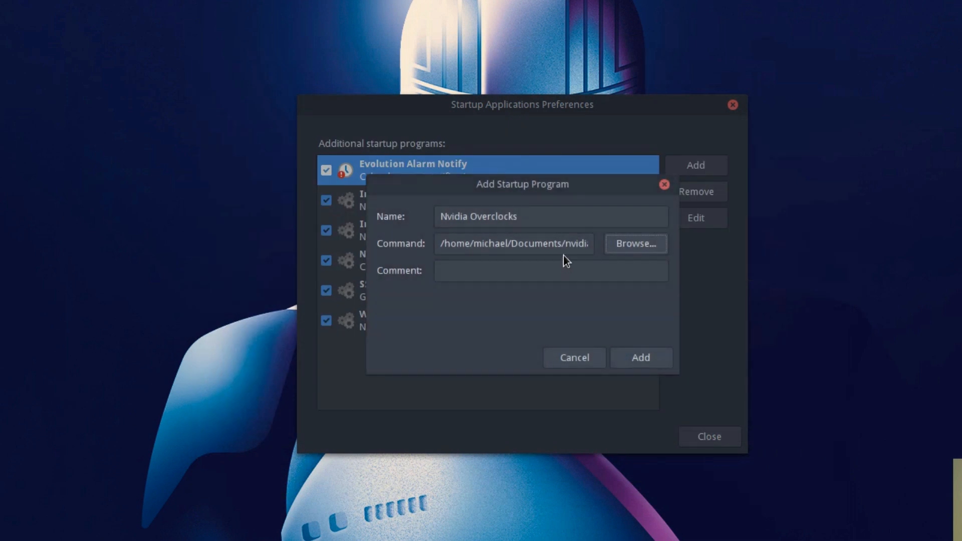
# Step: Enter the comment 'Startup script to automate Nvidia overclocks.' and save the entry
pyautogui.click(550, 271)
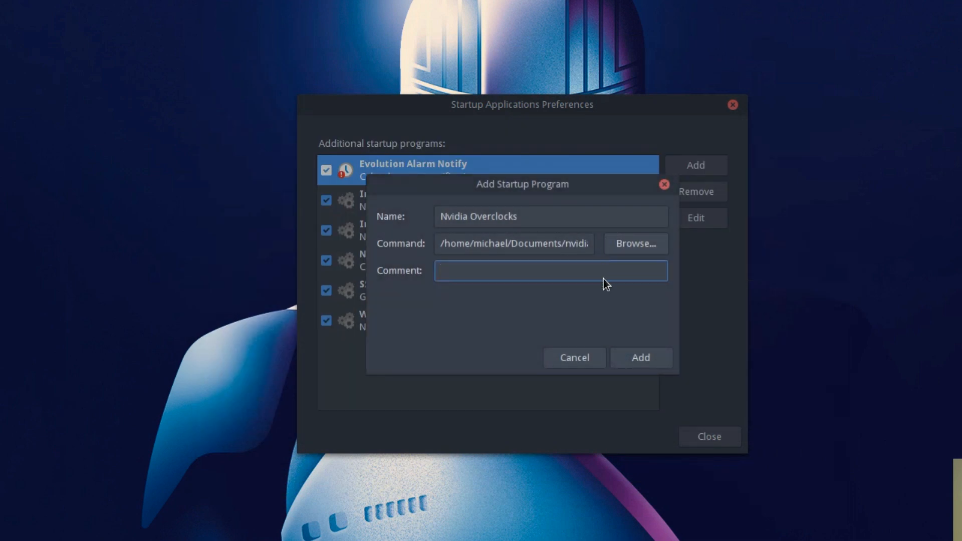
pyautogui.click(550, 271)
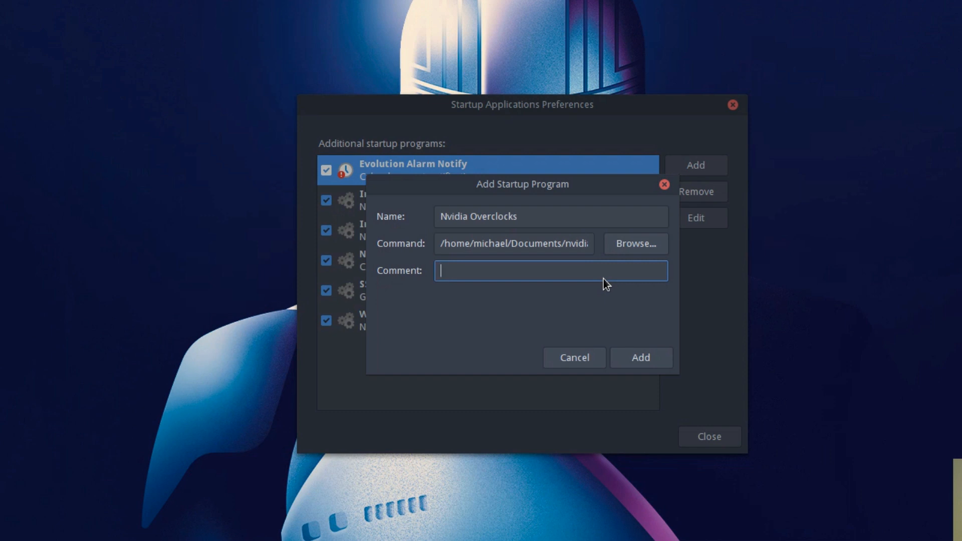
pyautogui.write('Startup')
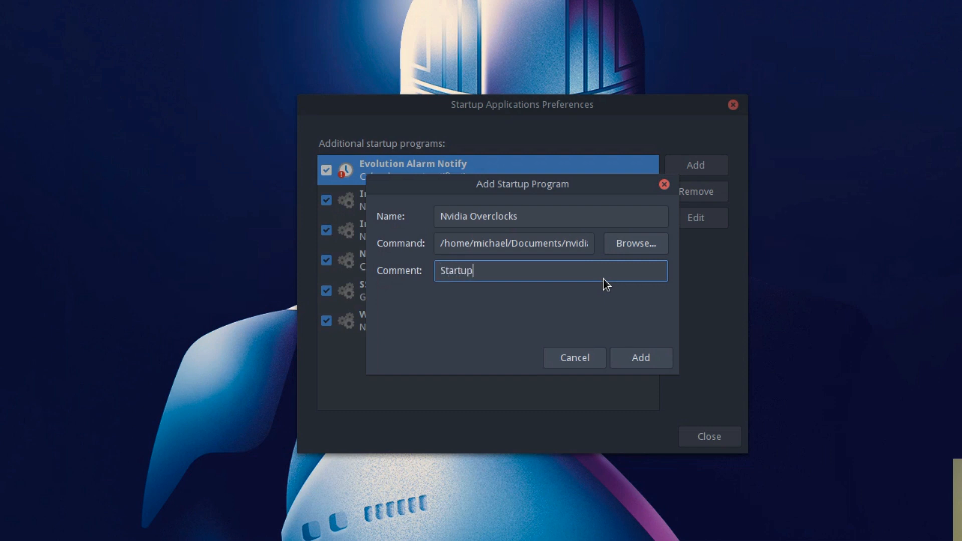
pyautogui.write('scr')
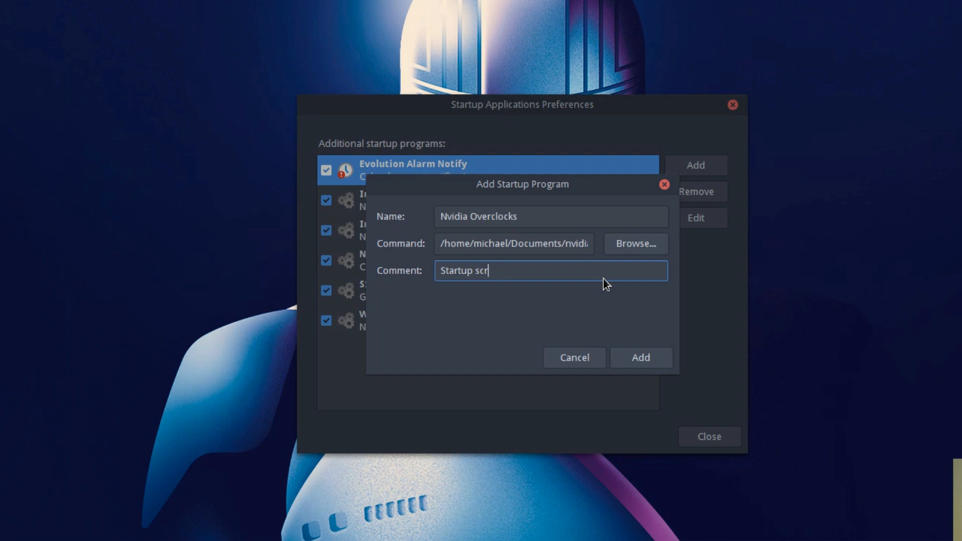
pyautogui.write('ipt to automat')
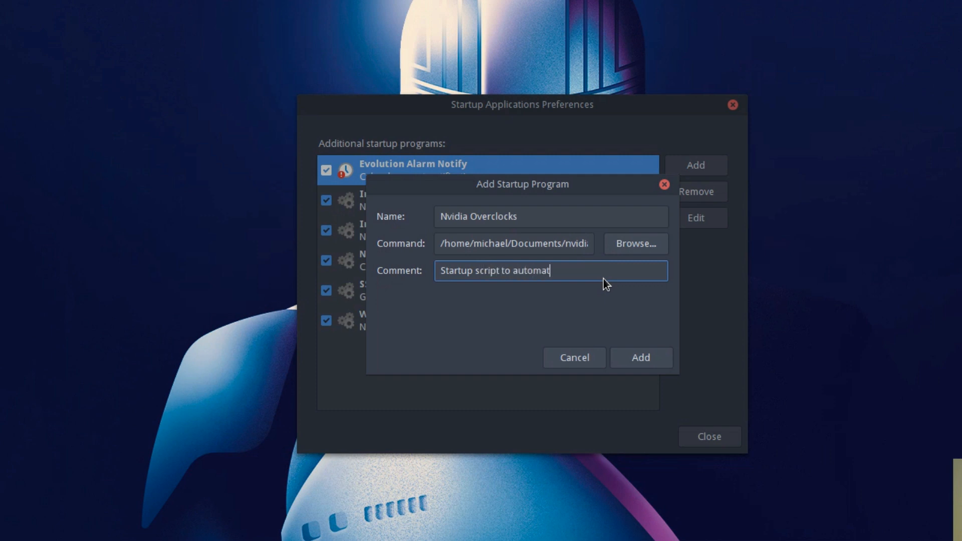
pyautogui.write('e Nvidia over')
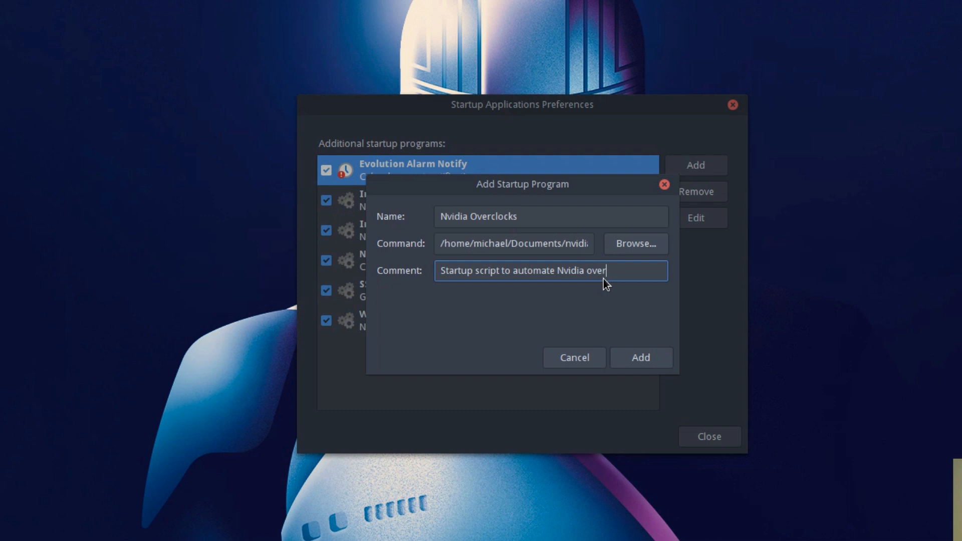
pyautogui.write('clocks.')
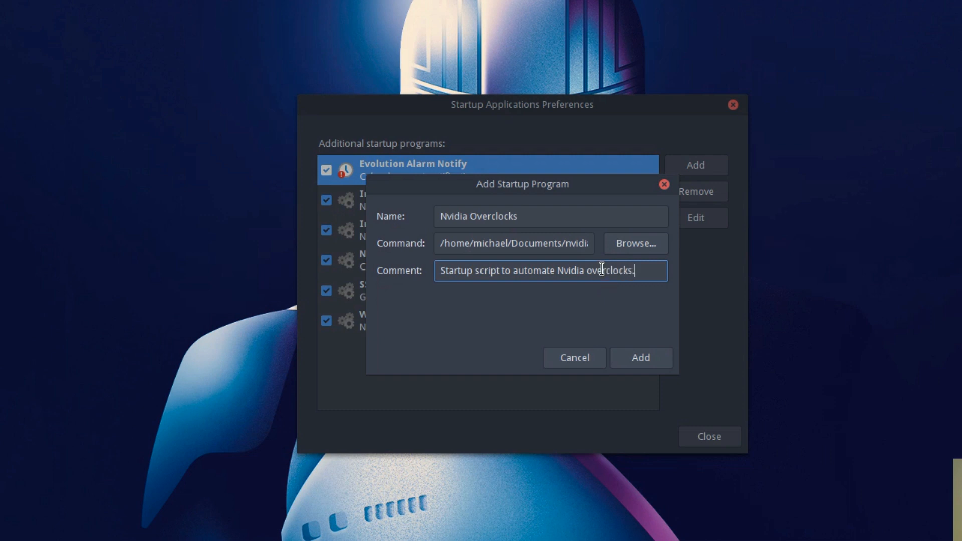
pyautogui.click(640, 358)
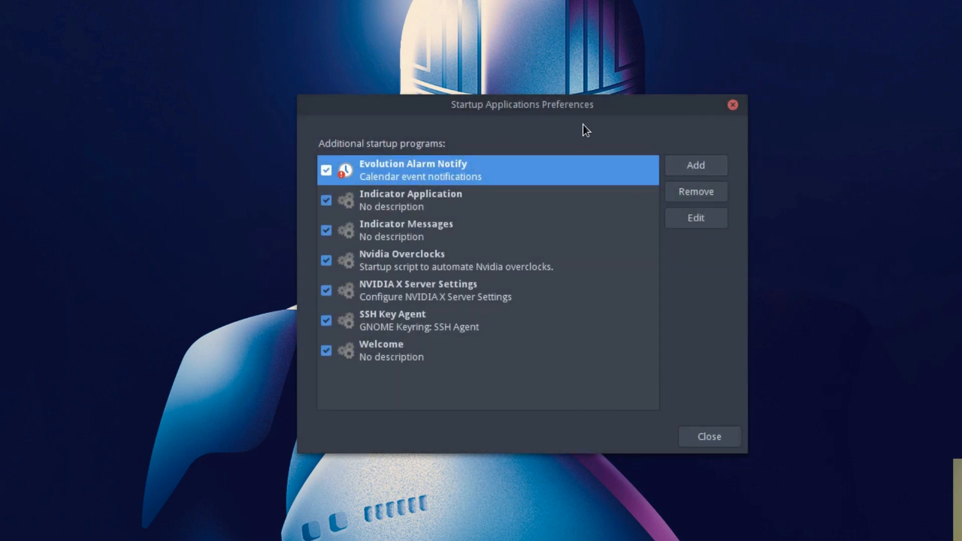
pyautogui.moveTo(608, 156)
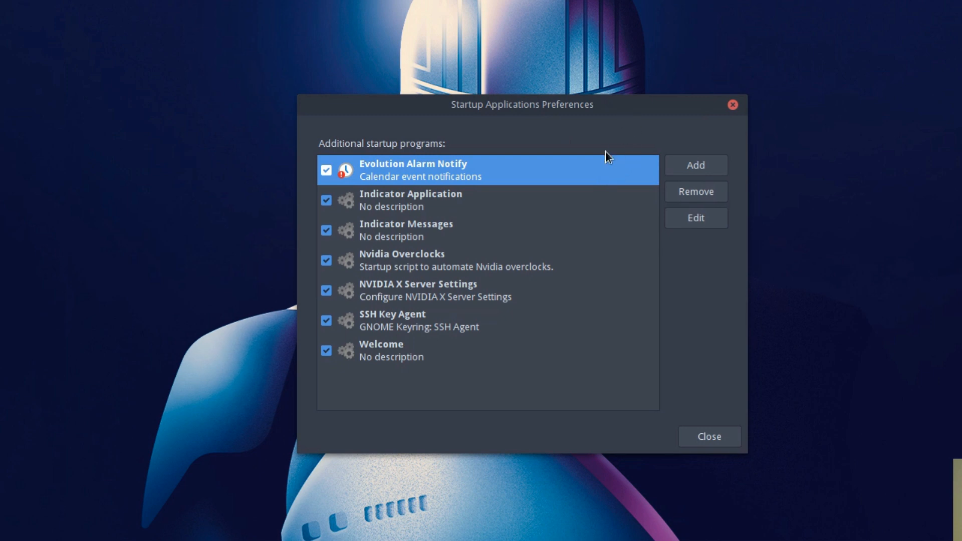